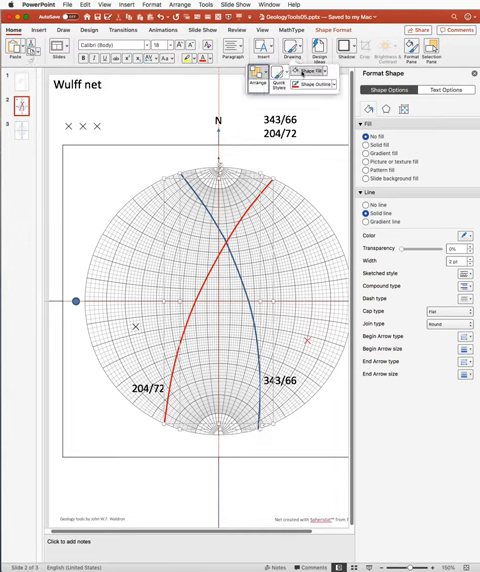
Set the red and blue great-circle lines' outline weight to 3/4 pt
{"action": "left_click", "coordinate": [308, 79]}
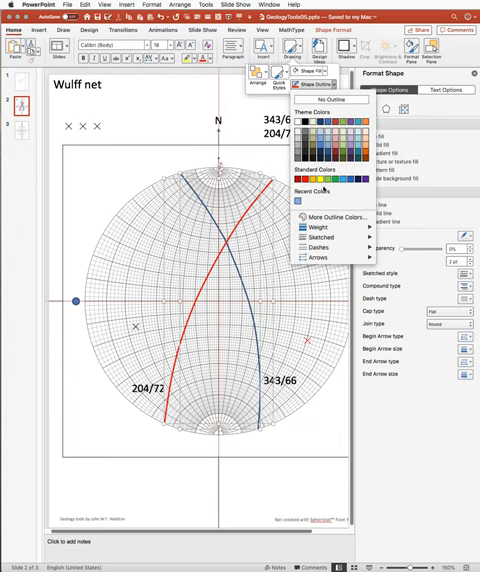
{"action": "left_click", "coordinate": [318, 237]}
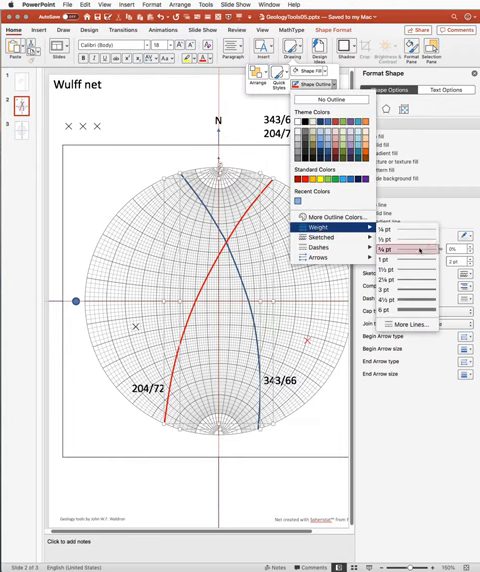
{"action": "left_click", "coordinate": [388, 245]}
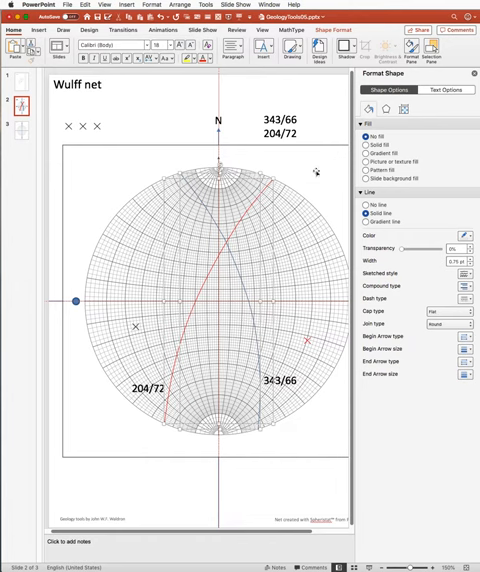
{"action": "left_click", "coordinate": [250, 235]}
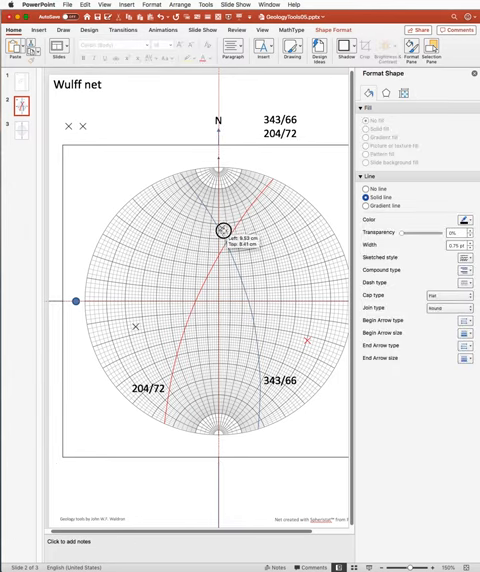
Drag the marker onto the red and blue great circles' intersection point
{"action": "left_click_drag", "start_coordinate": [222, 232], "coordinate": [220, 246]}
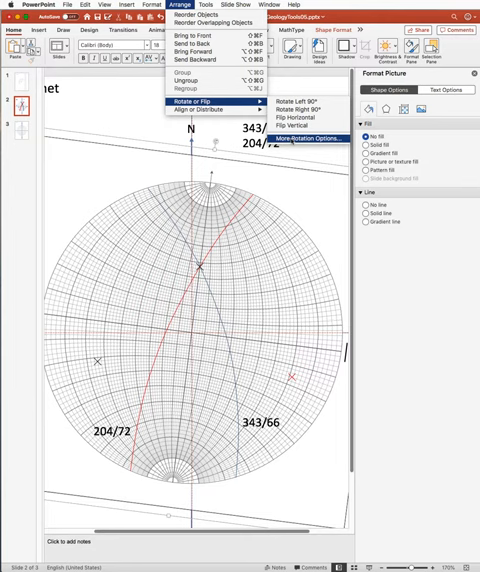
{"action": "mouse_move", "coordinate": [289, 137]}
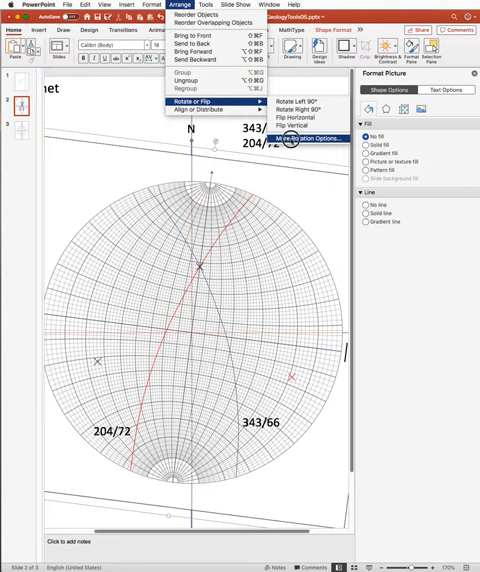
Set the Wulff net picture's rotation to 7° in the rotation options
{"action": "left_click", "coordinate": [305, 137]}
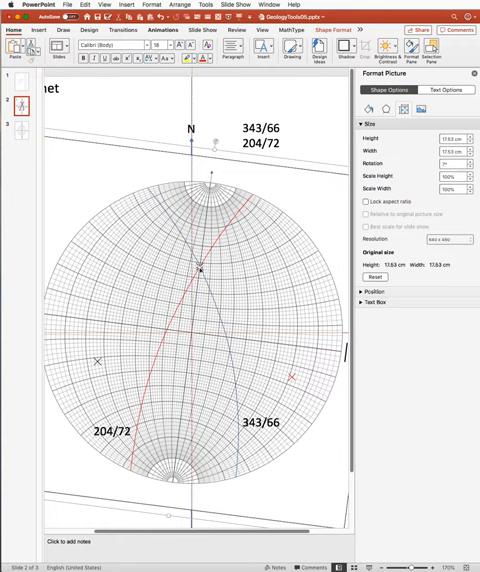
{"action": "mouse_move", "coordinate": [253, 335]}
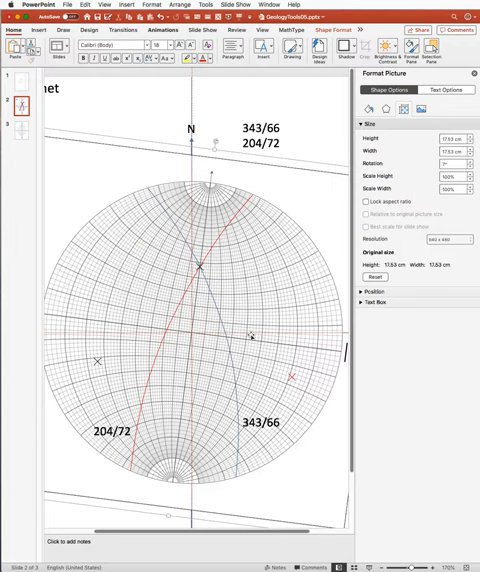
{"action": "mouse_move", "coordinate": [144, 101]}
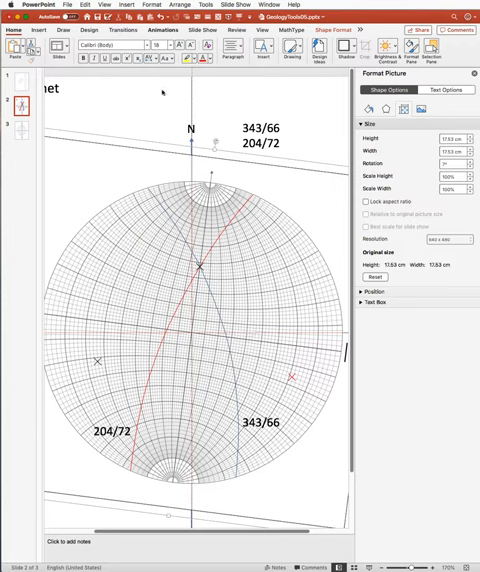
{"action": "left_click", "coordinate": [267, 57]}
{"action": "type", "text": "007"}
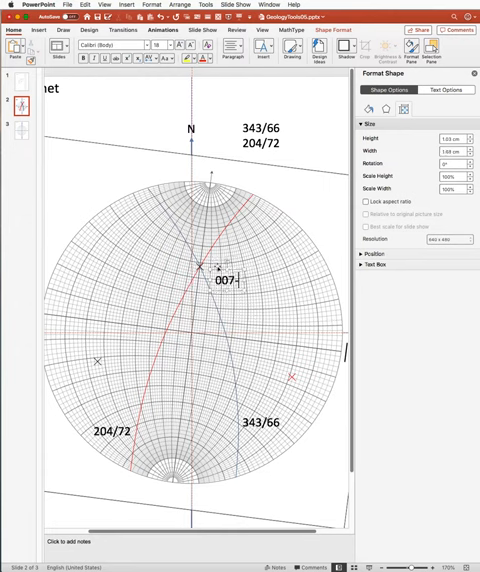
Complete the intersection label as '007-43' and finish editing
{"action": "type", "text": "-43"}
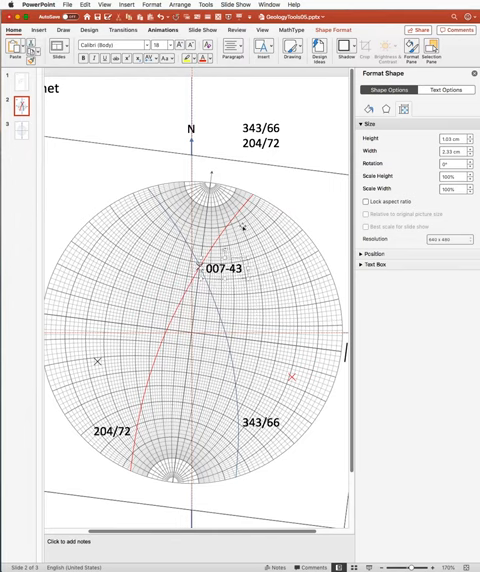
{"action": "left_click", "coordinate": [155, 122]}
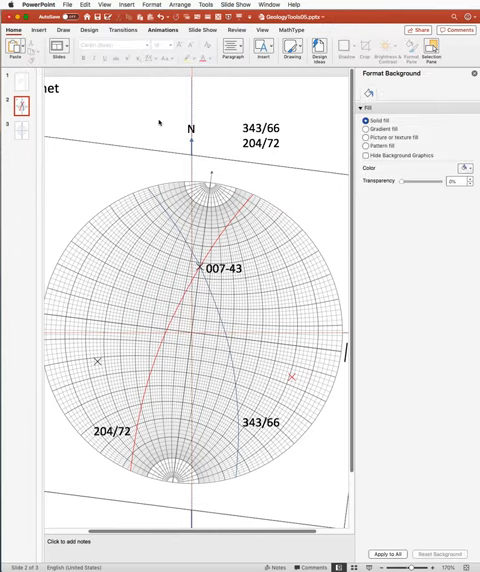